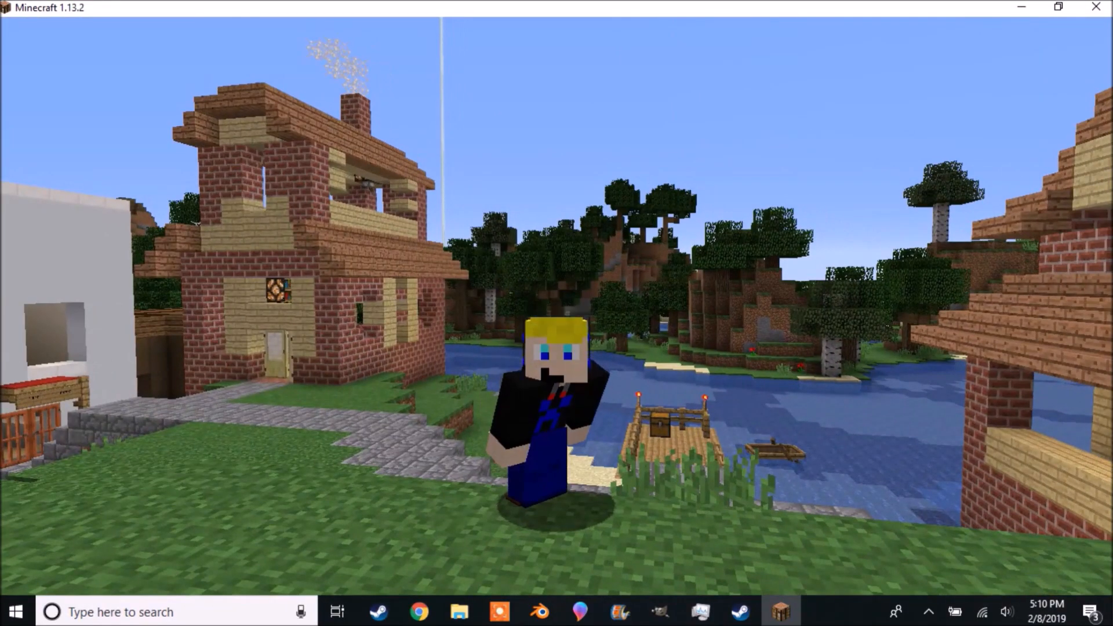
Step: Switch to the browser and search Google for Minecraft skins
click(419, 611)
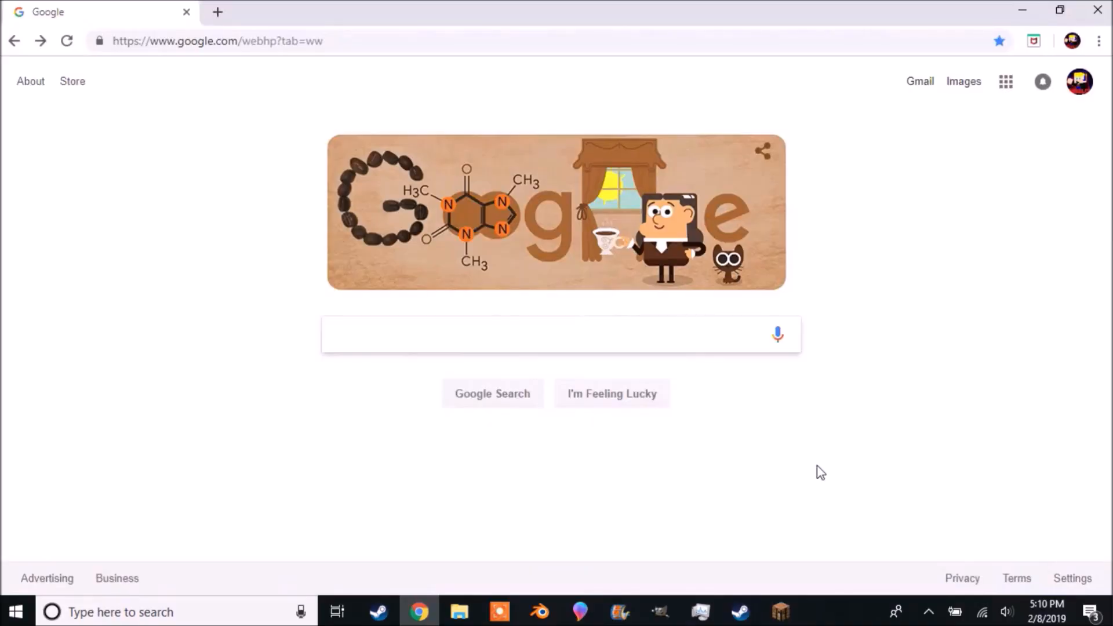
text(minecraft sk)
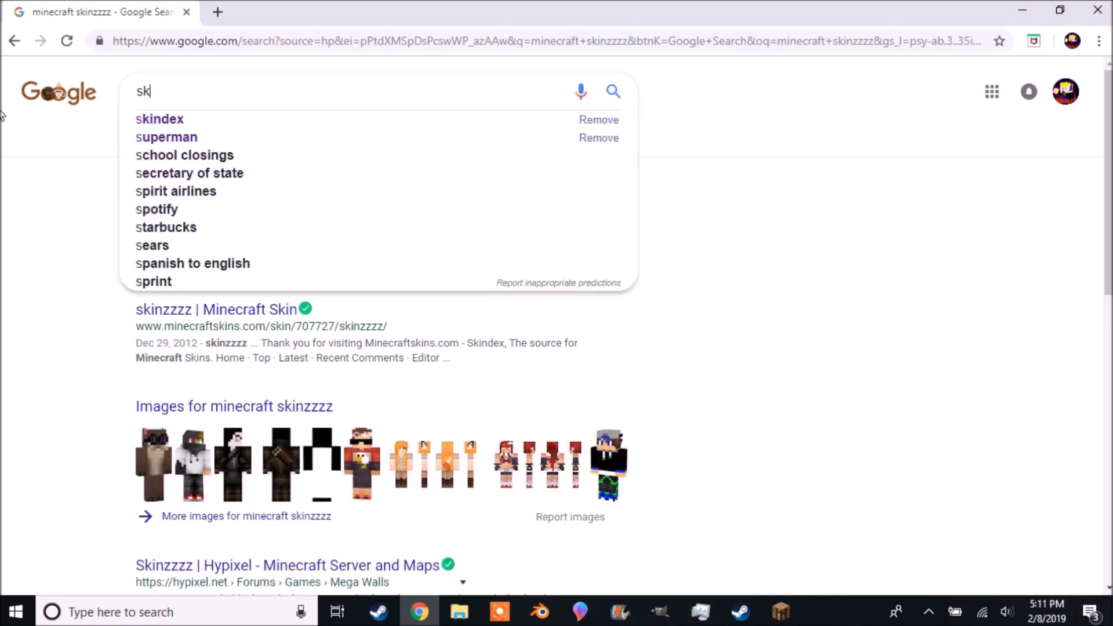
Step: Search The Skindex for skins matching 'rbot'
click(158, 118)
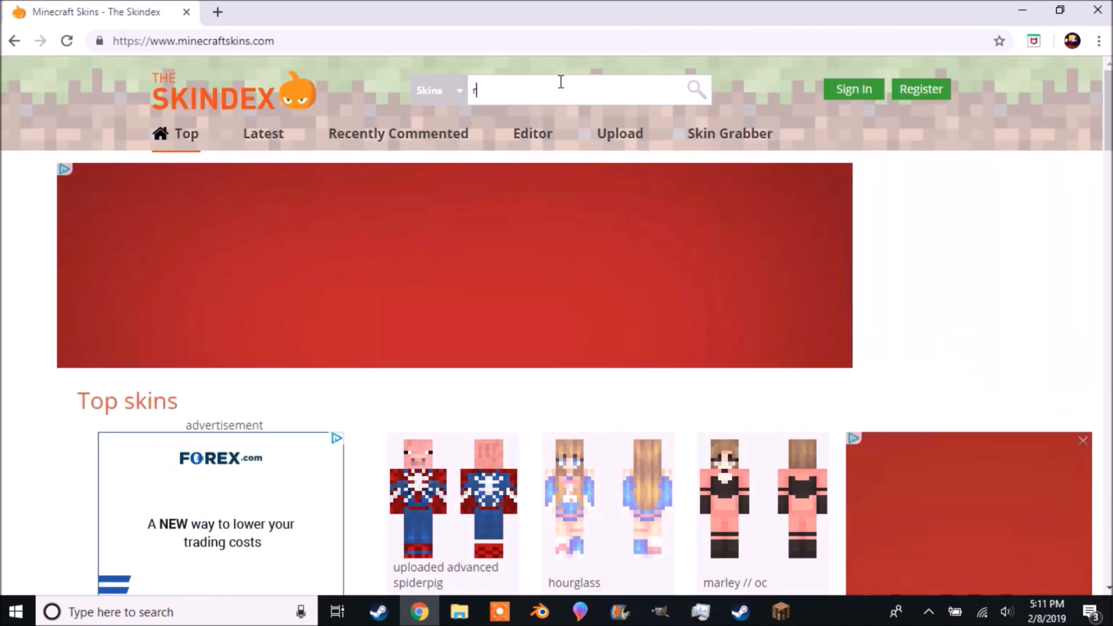
text(bot)
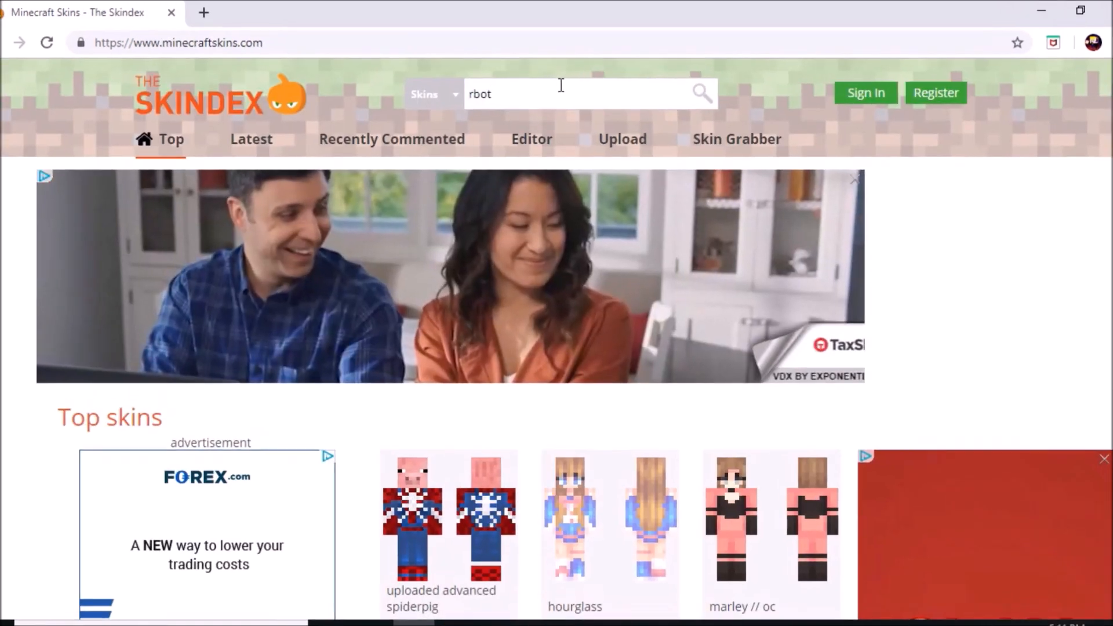
click(701, 92)
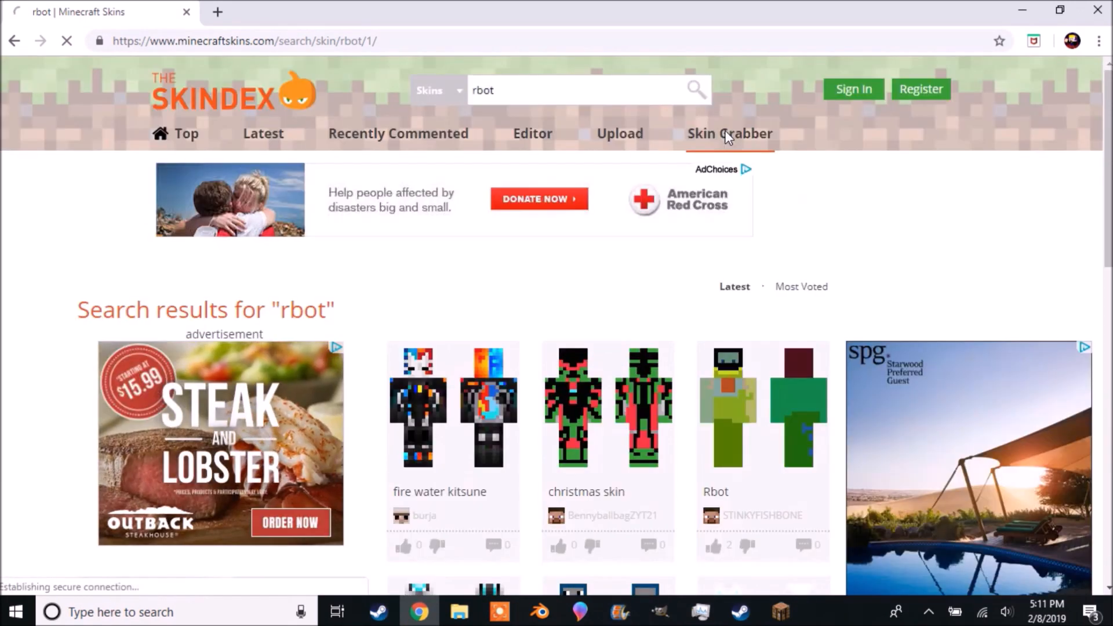
Step: Grab the player's skin by username in the Skin Grabber, showing UUIDs and preview
click(729, 133)
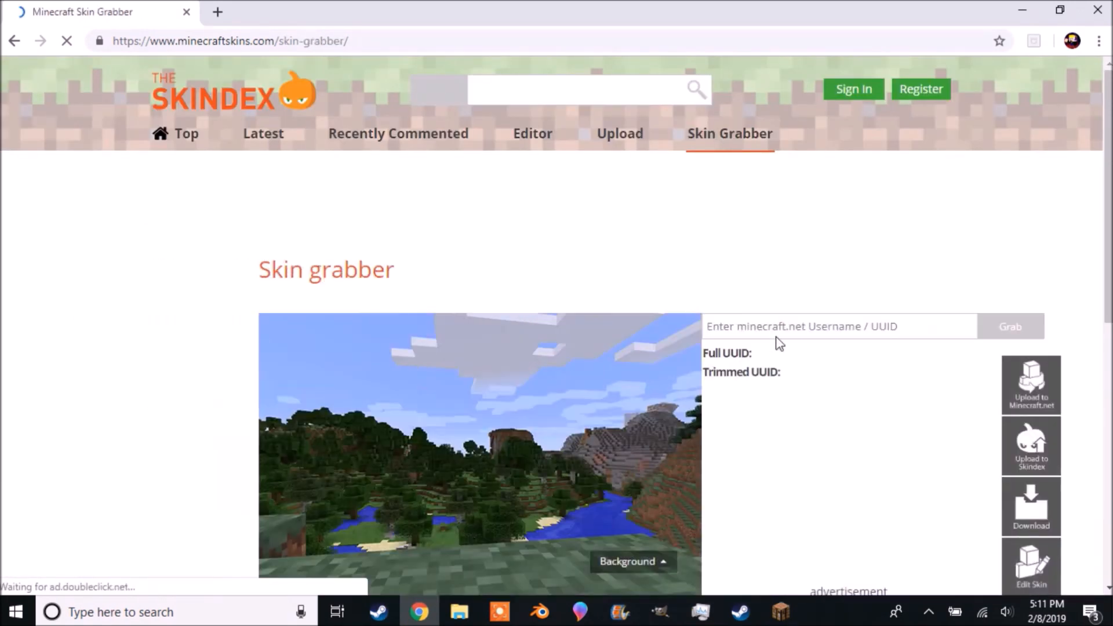
click(780, 326)
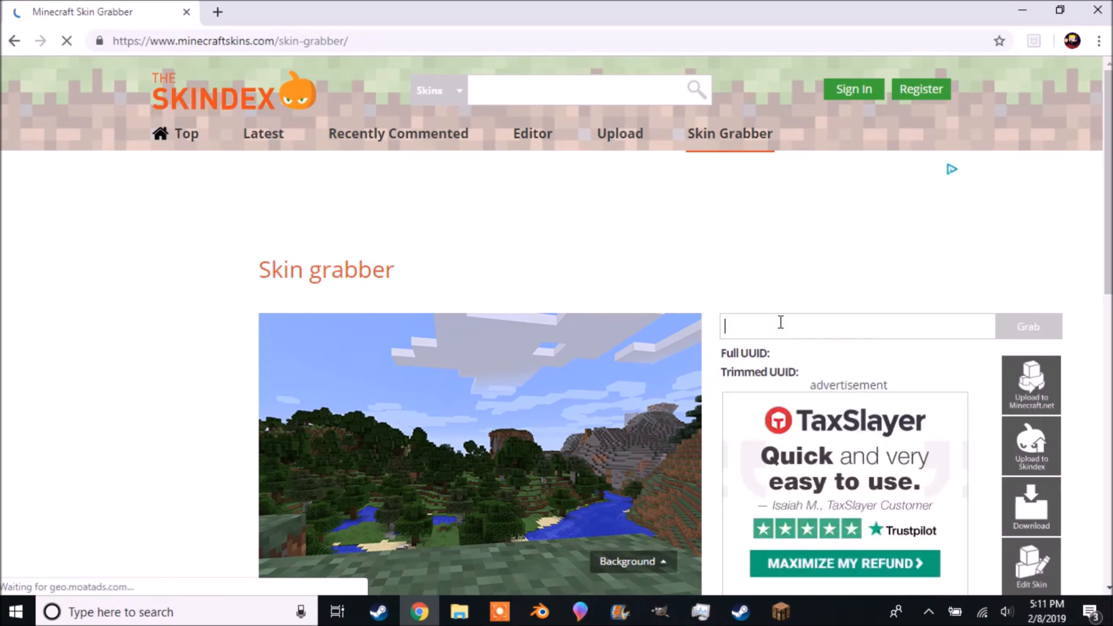
text(r32)
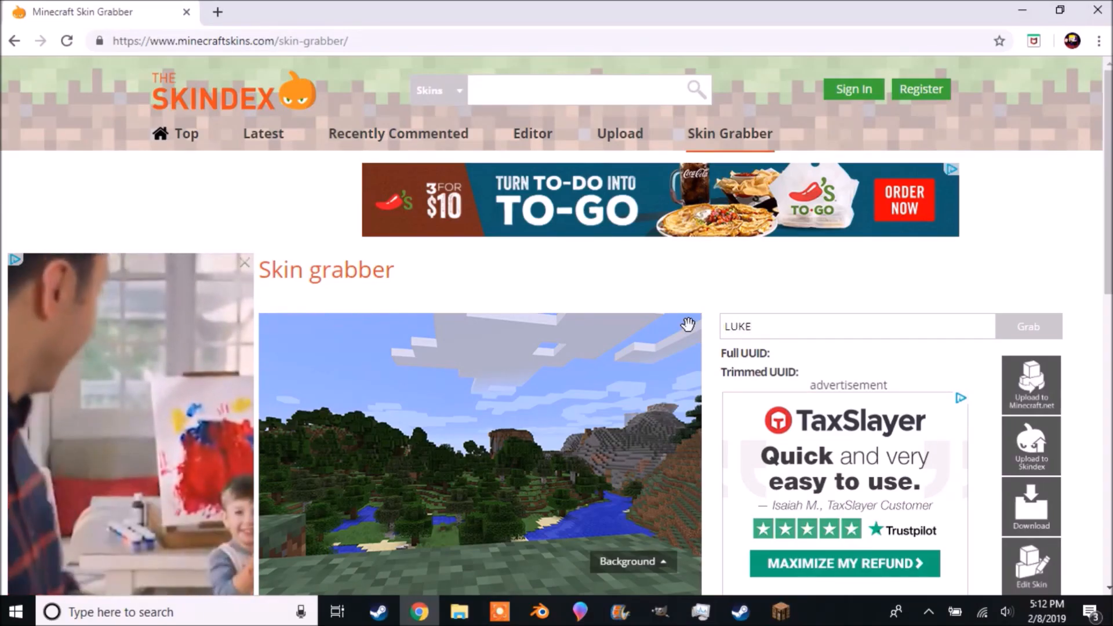
click(1027, 327)
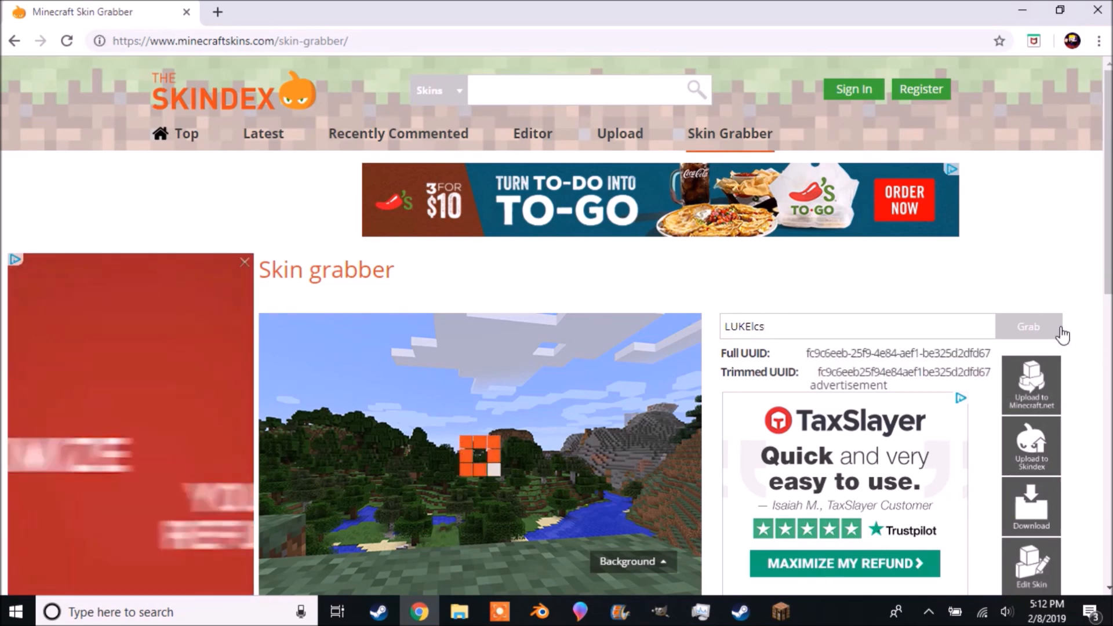
scroll(down, 3)
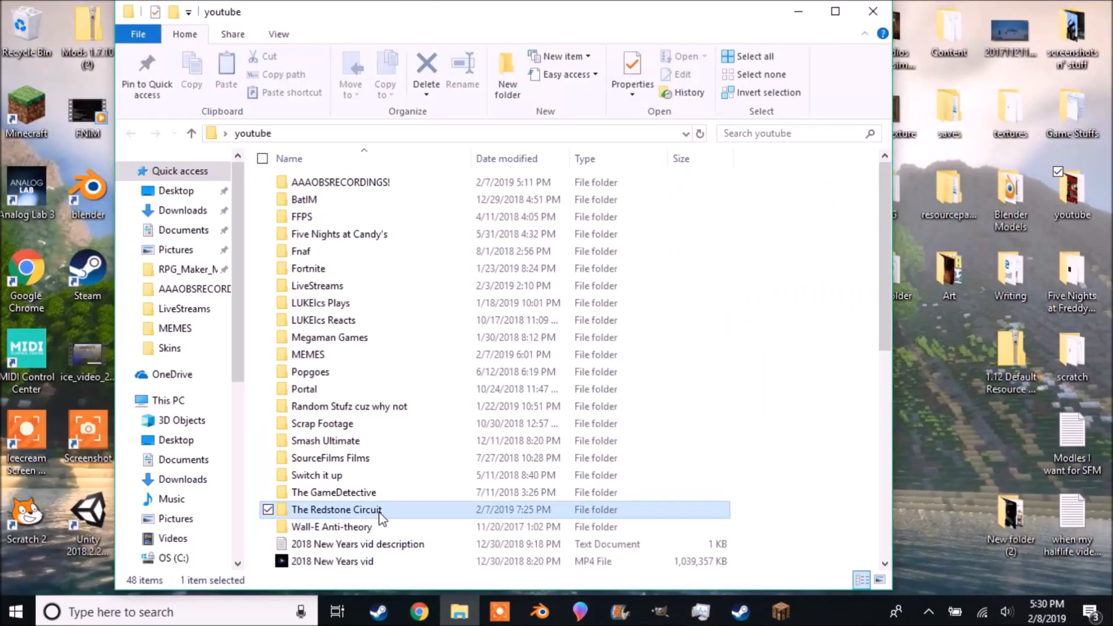
Step: Browse into The Redstone Circuit folder and its Skins subfolder
double_click(336, 510)
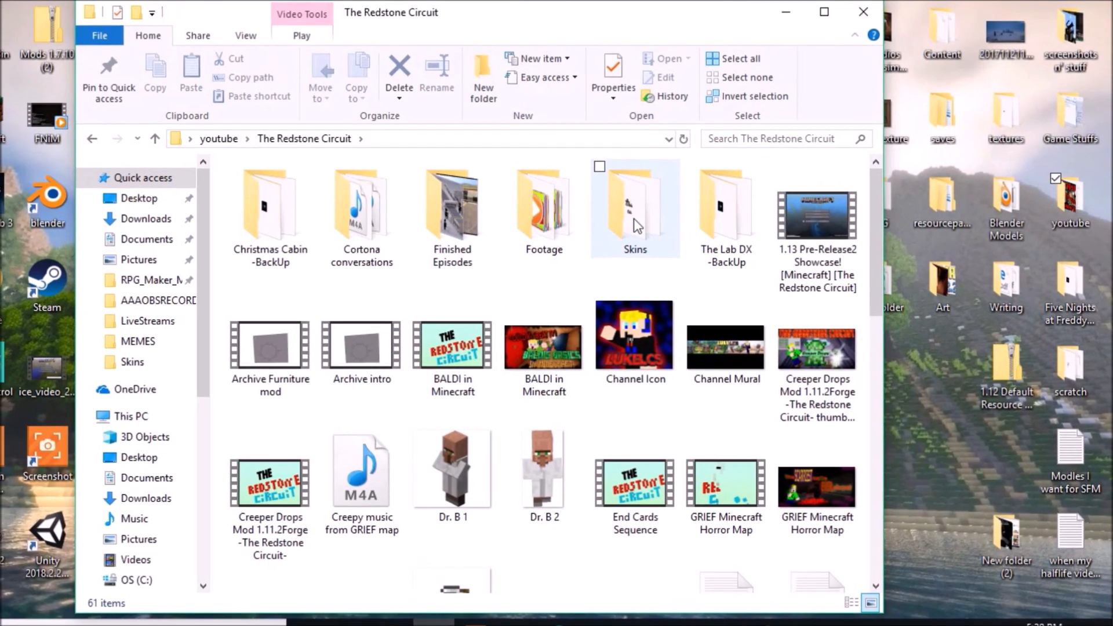
double_click(635, 207)
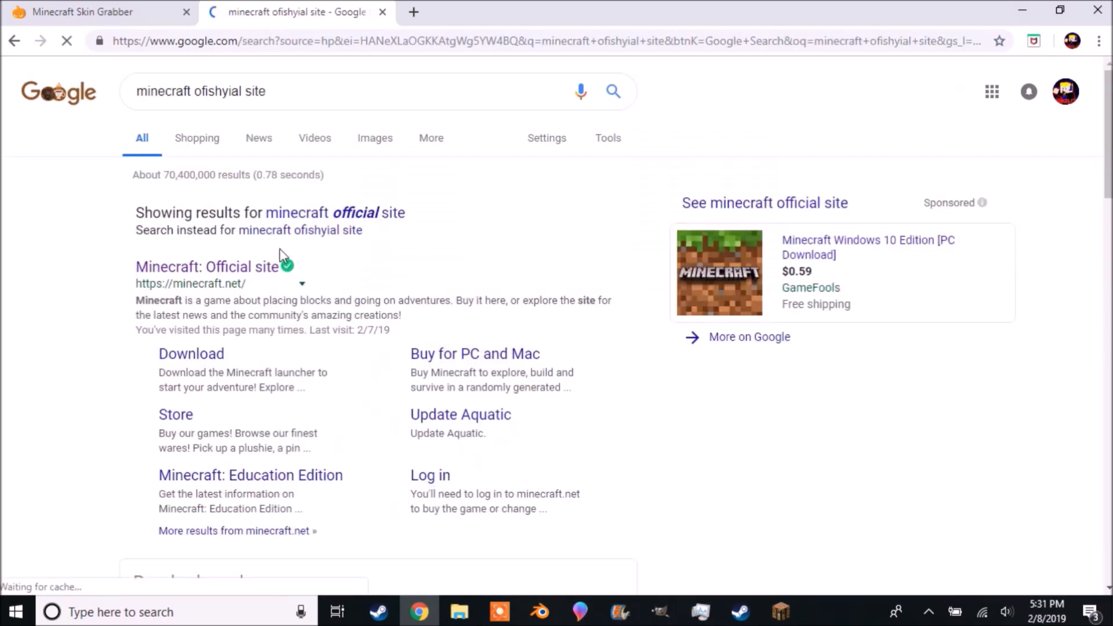
Step: Log in to minecraft.net and upload the skin file as the classic-model current skin
click(208, 267)
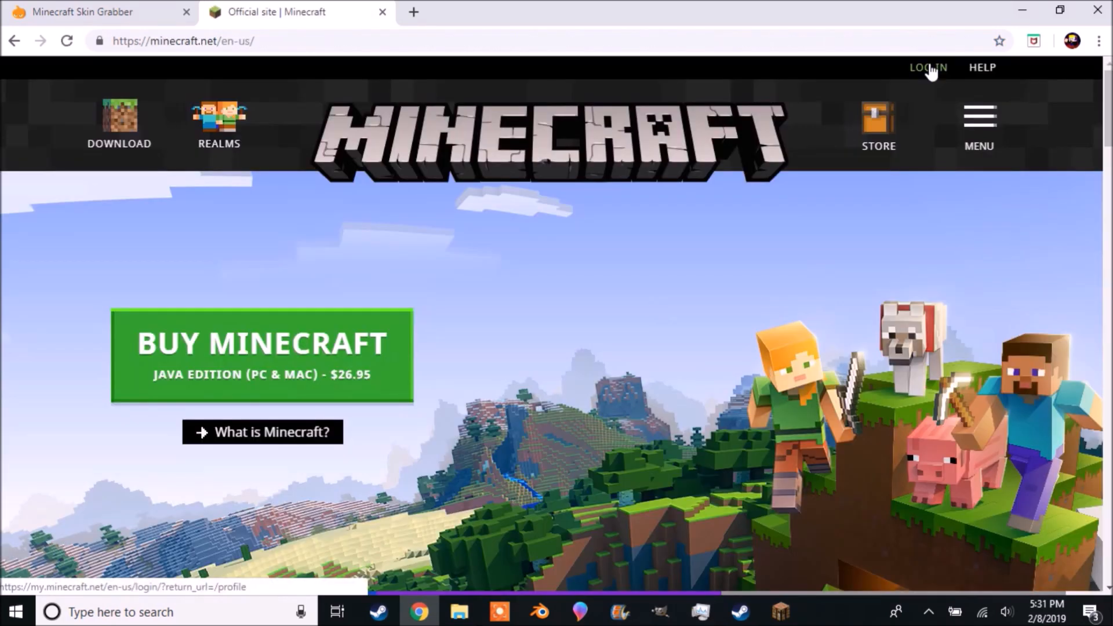
click(928, 68)
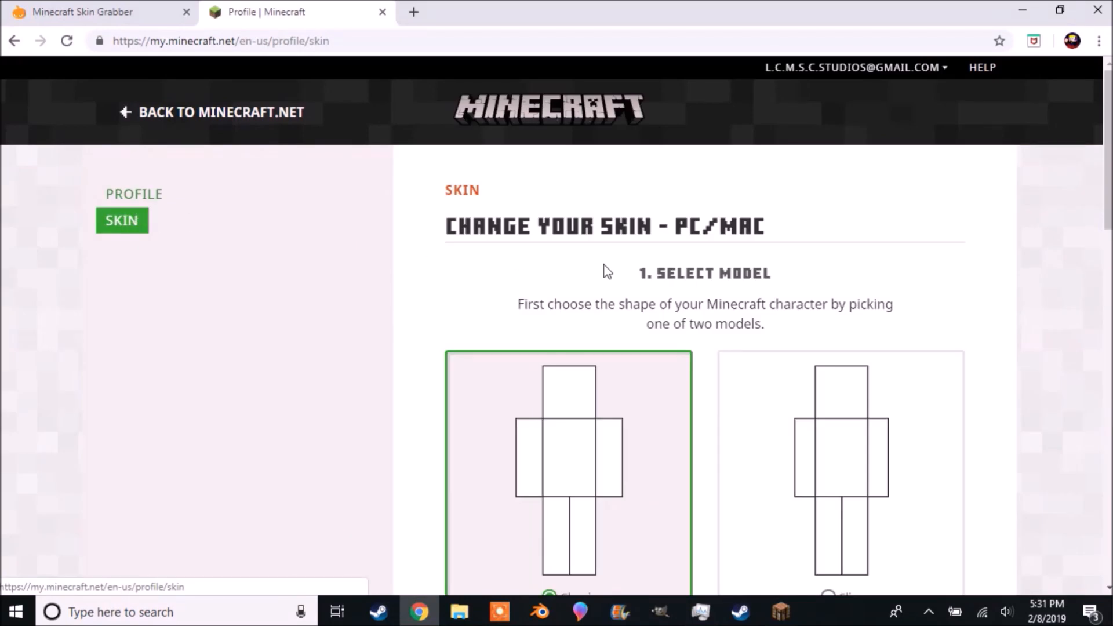
mouse_move(122, 221)
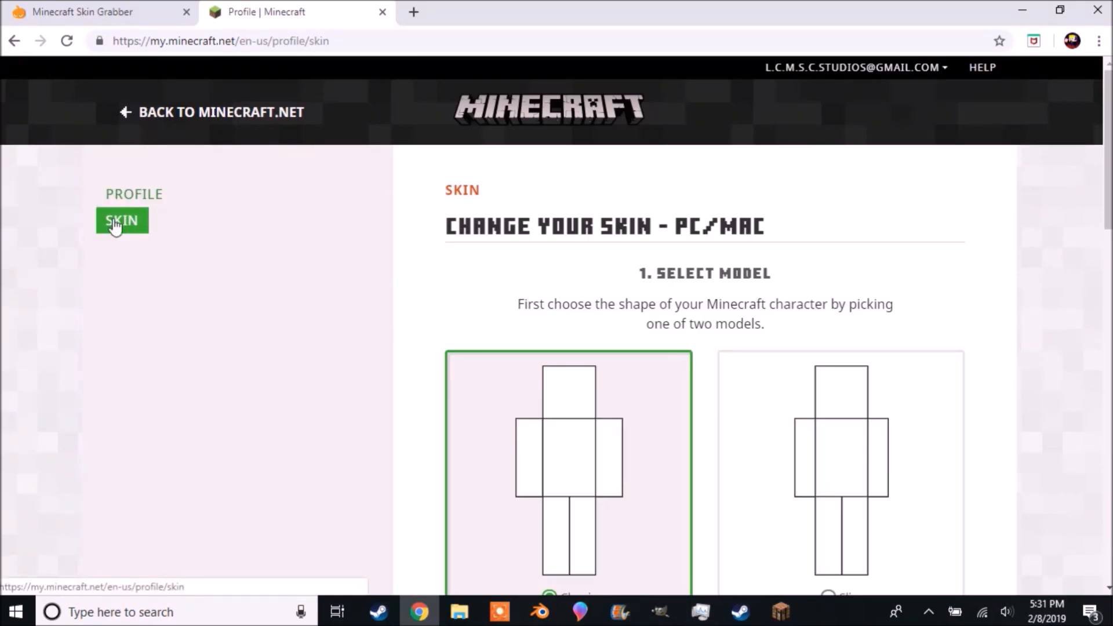
scroll(down, 3)
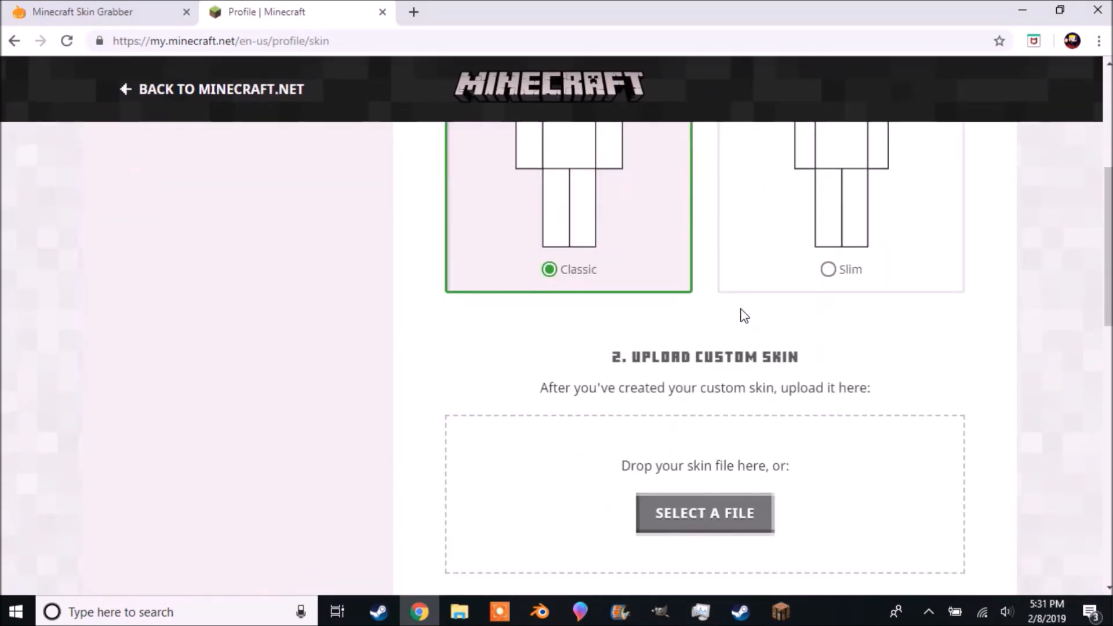
scroll(down, 3)
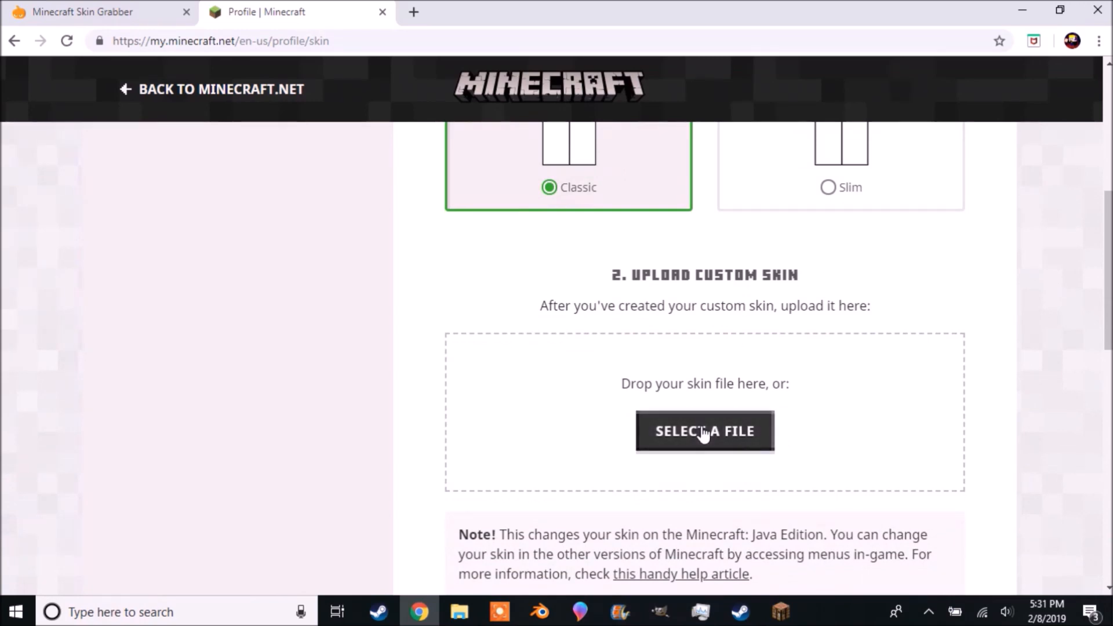
click(704, 431)
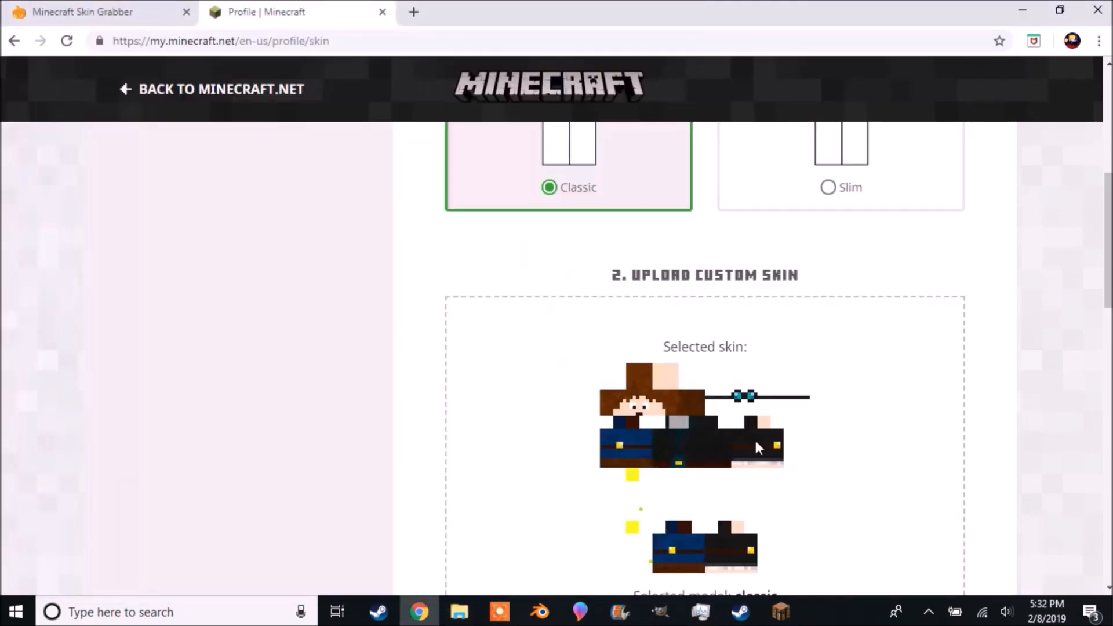
scroll(down, 3)
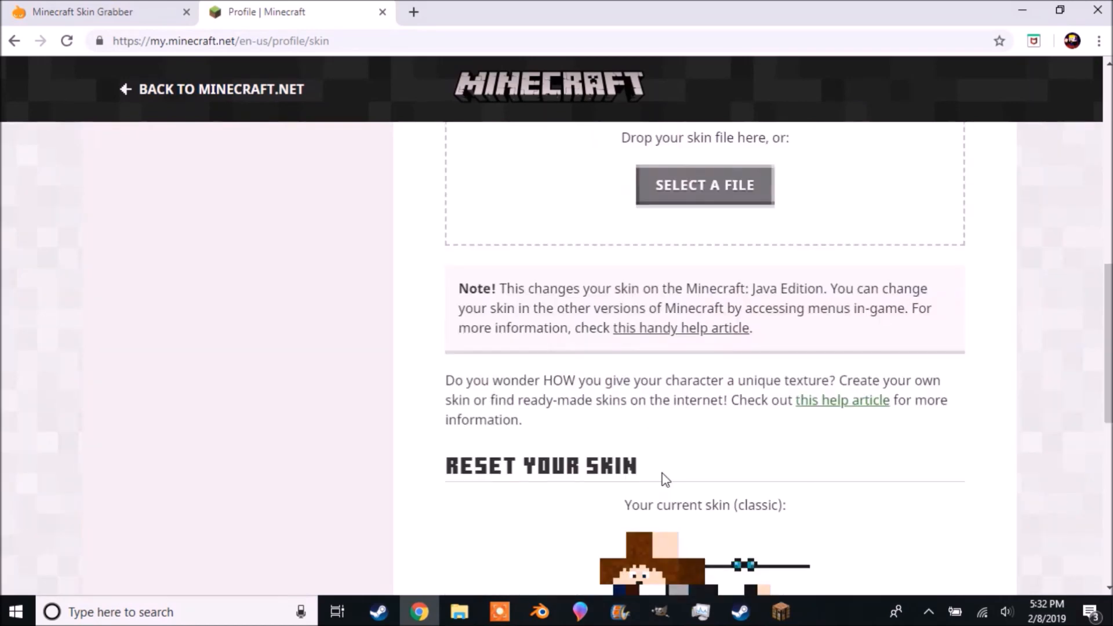
Step: Switch back to the Minecraft client showing the Realms list
click(779, 611)
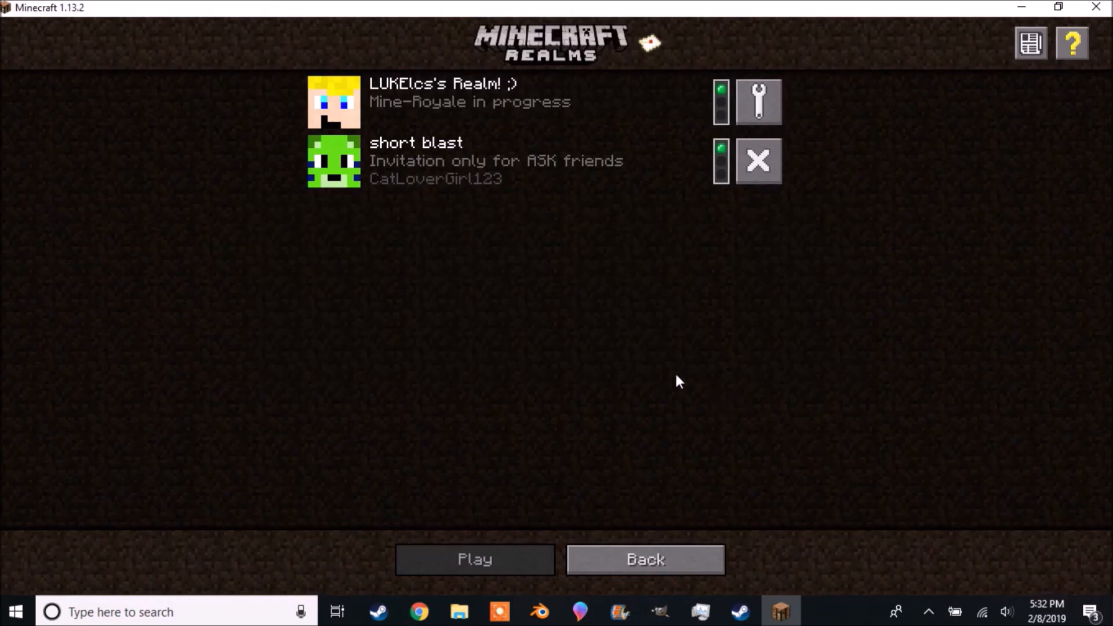
mouse_move(631, 371)
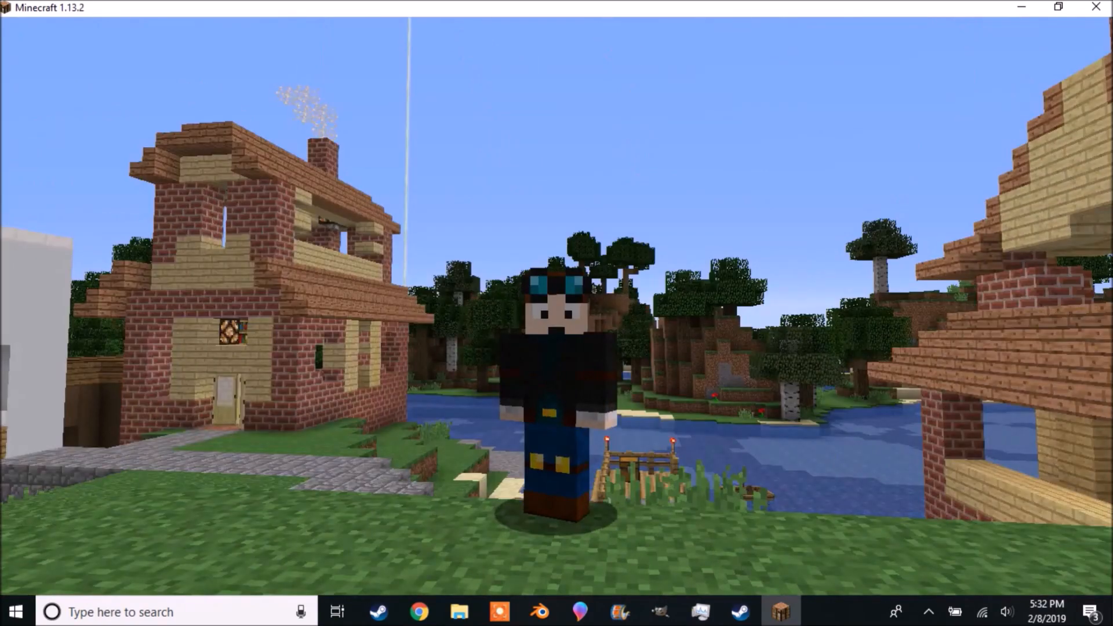
mouse_move(557, 312)
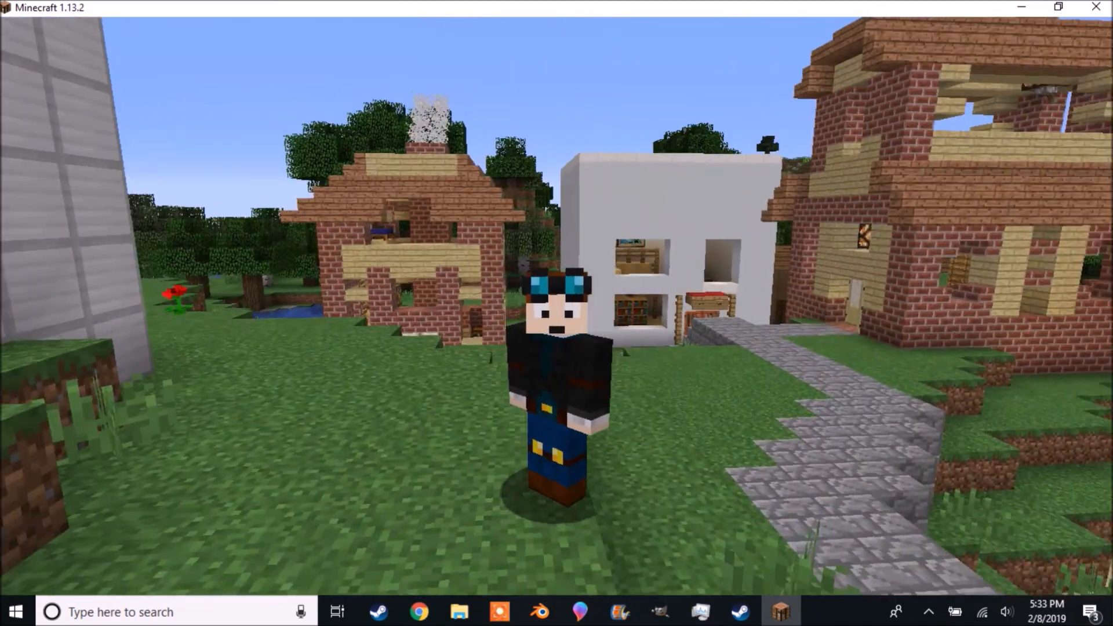
Step: Pause the game after viewing the new goggled skin in the village
key(Escape)
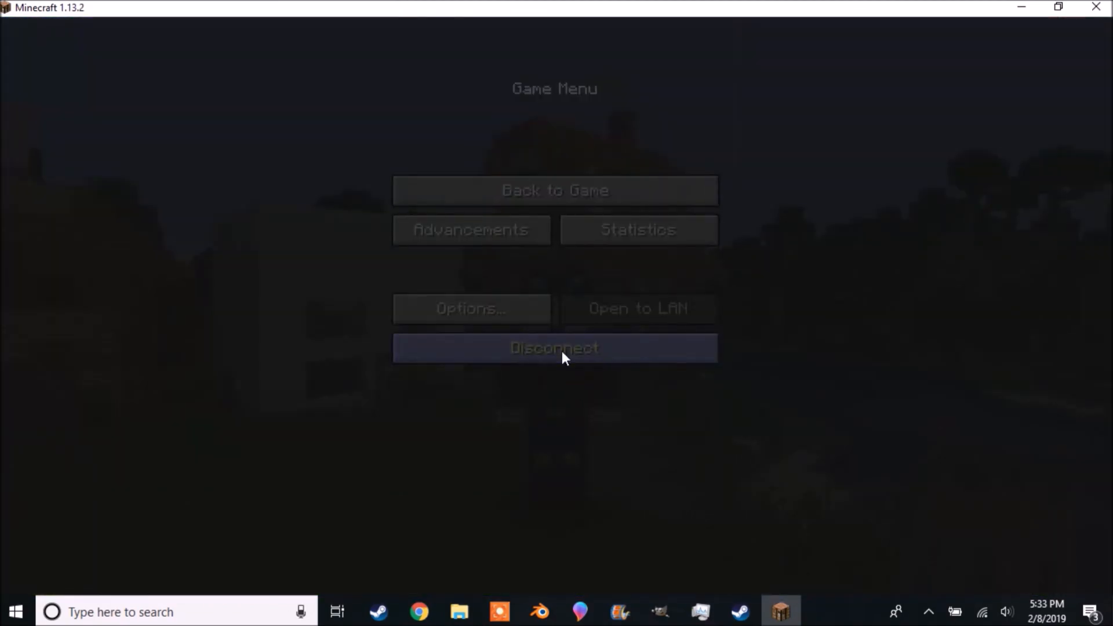